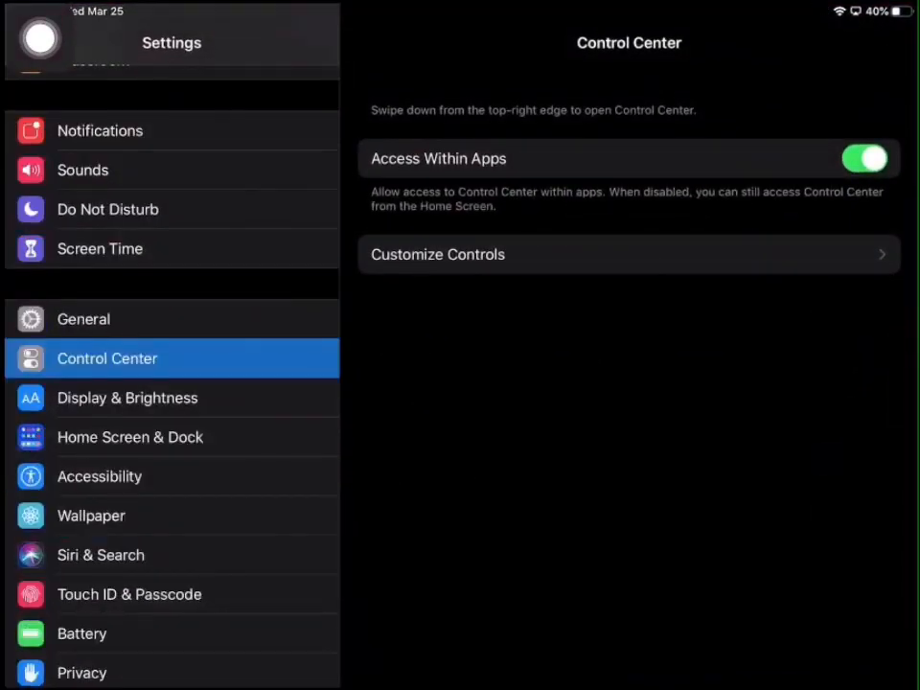
Move from the Control Center page to the General settings page.
click(85, 319)
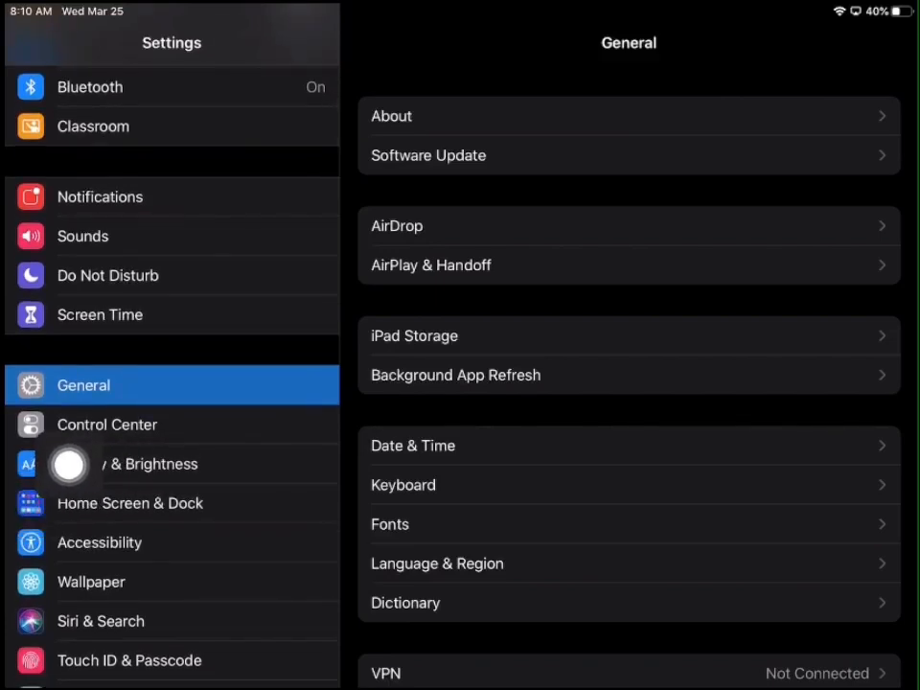
mouse_move(39, 38)
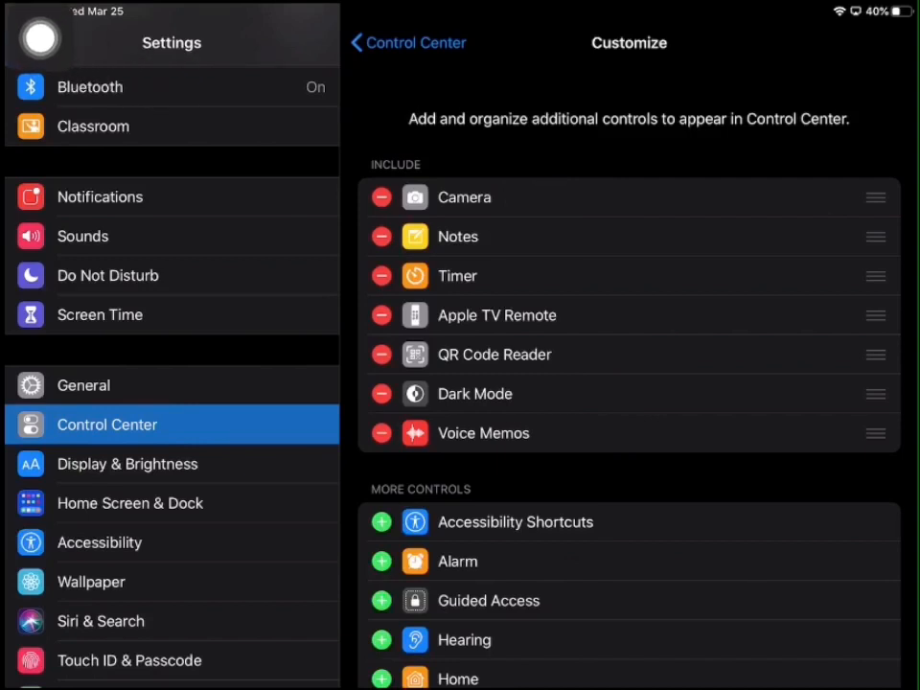
Under Customize Controls, add Screen Recording from More Controls to the included controls.
scroll(down, 3)
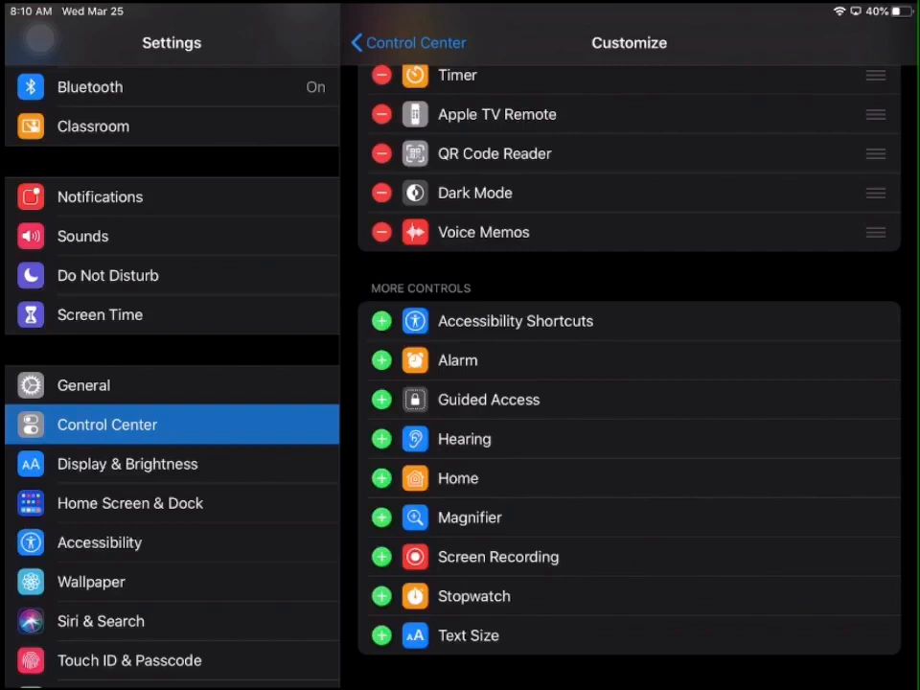
click(381, 556)
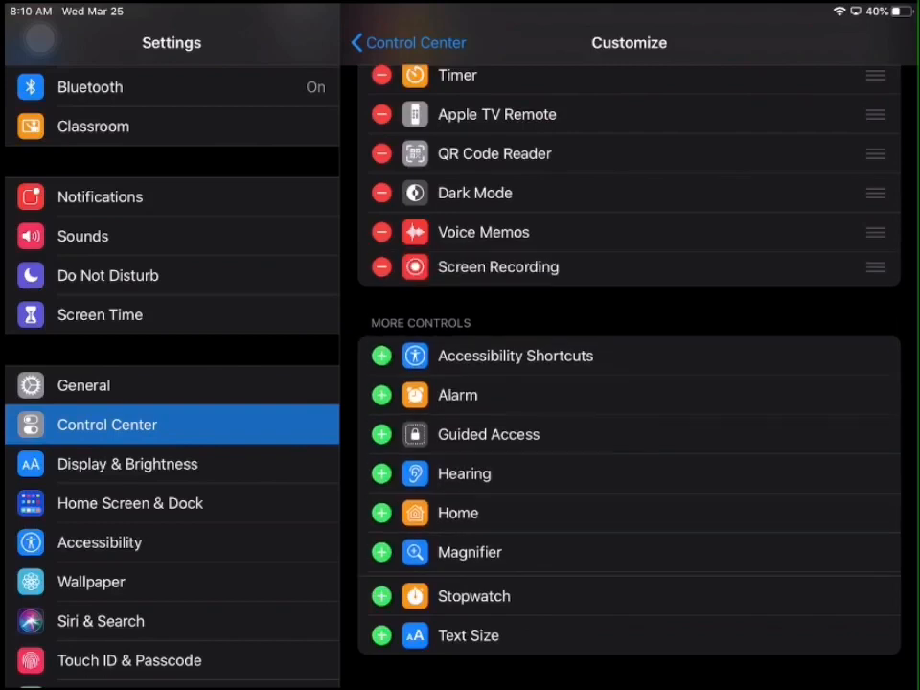
scroll(down, 3)
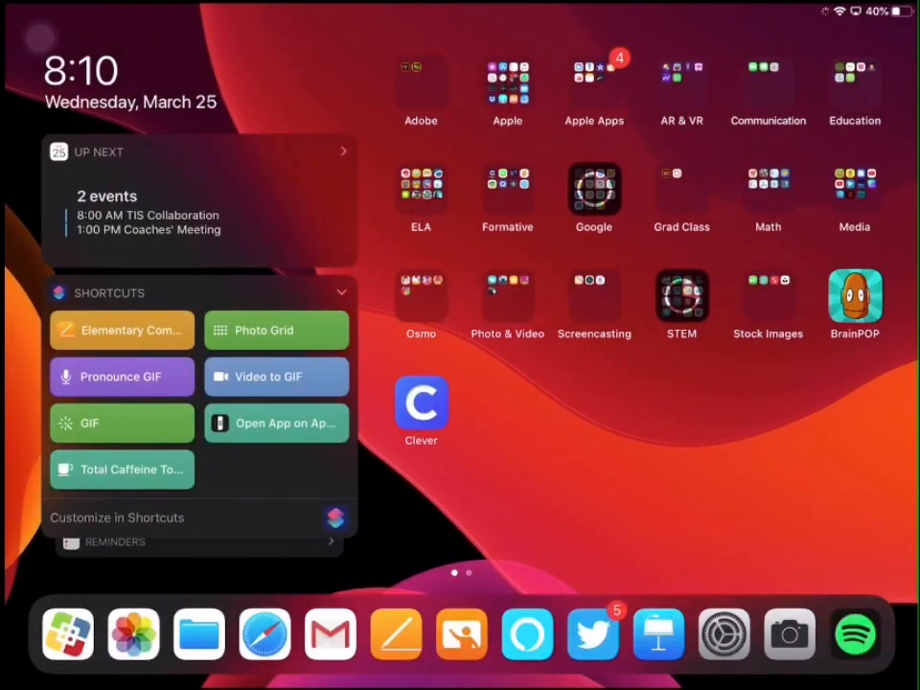
Exit Settings and return to the Home Screen with its apps and widgets.
click(767, 191)
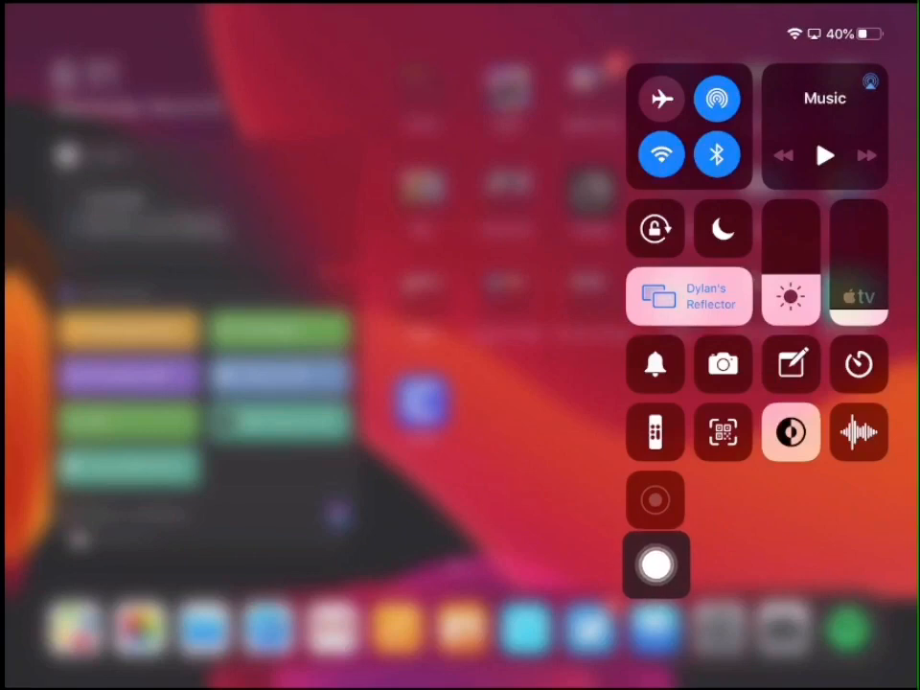
Show Control Center over the Home Screen with the new Screen Recording button available.
click(656, 564)
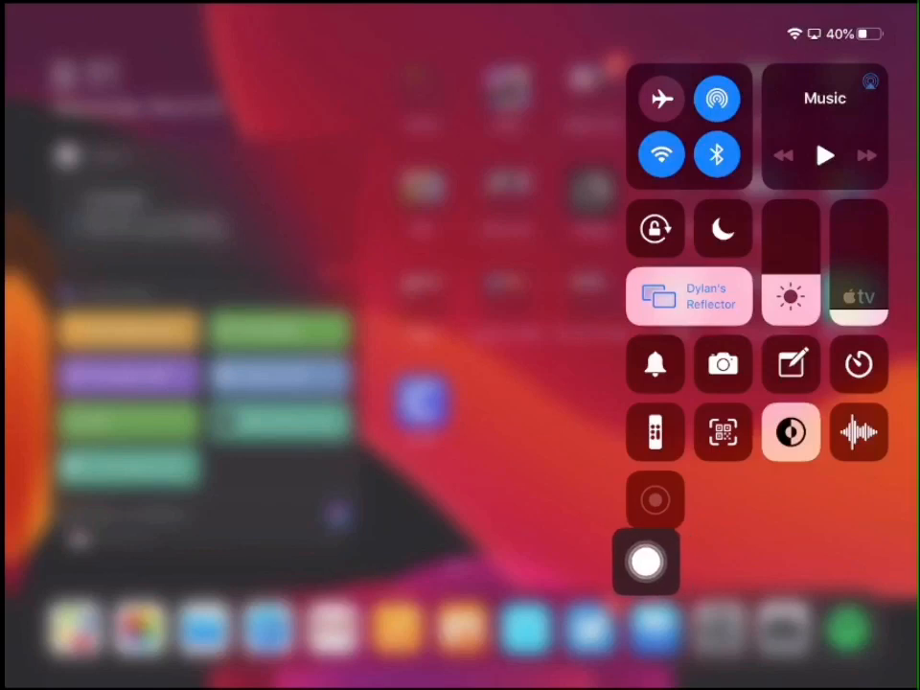
click(646, 563)
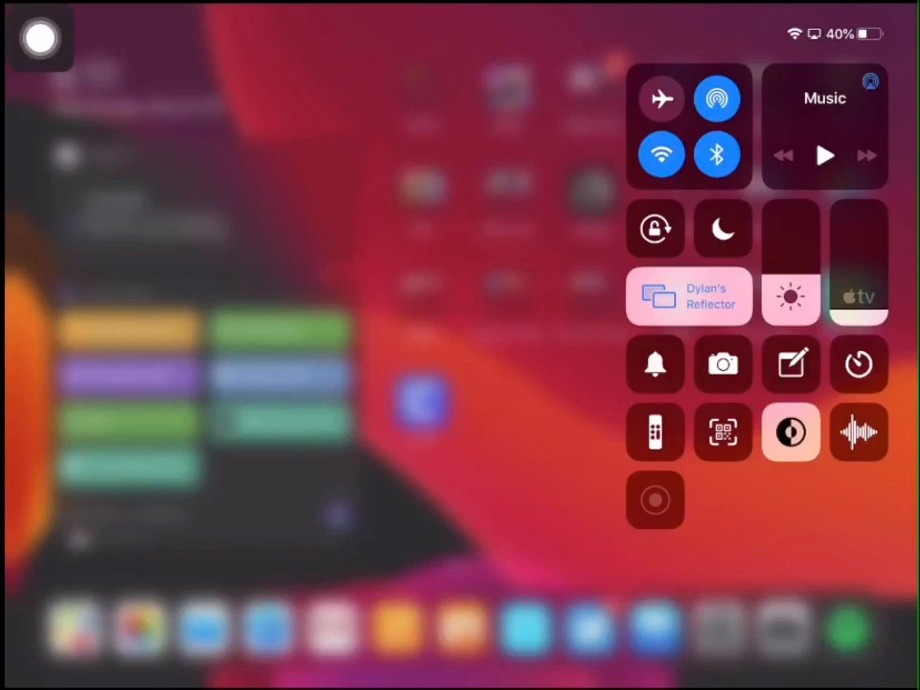